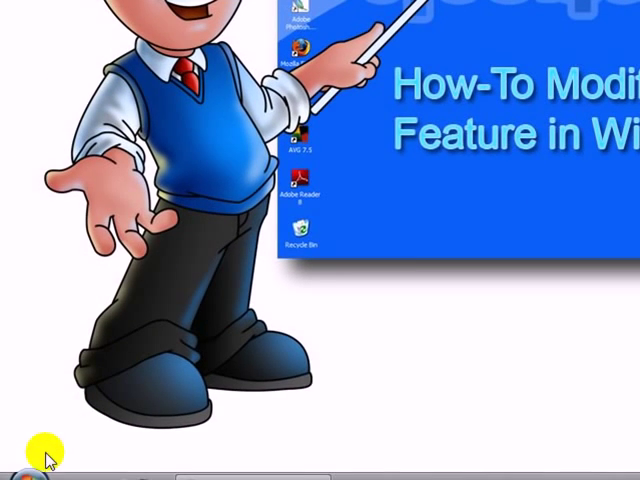
# Open the Control Panel from the Start menu in Classic View.
pyautogui.click(20, 476)
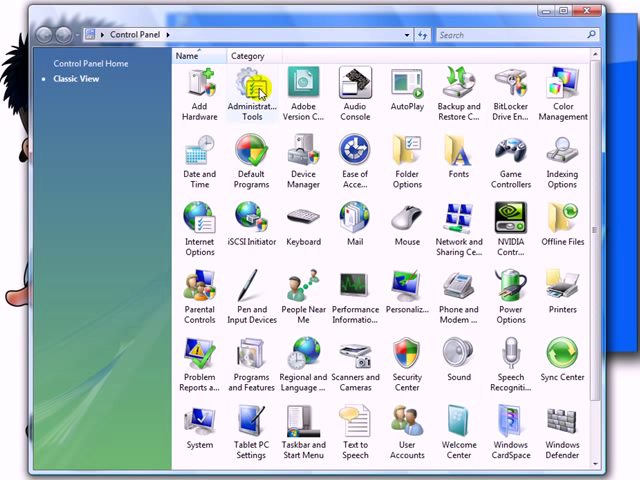
pyautogui.moveTo(404, 84)
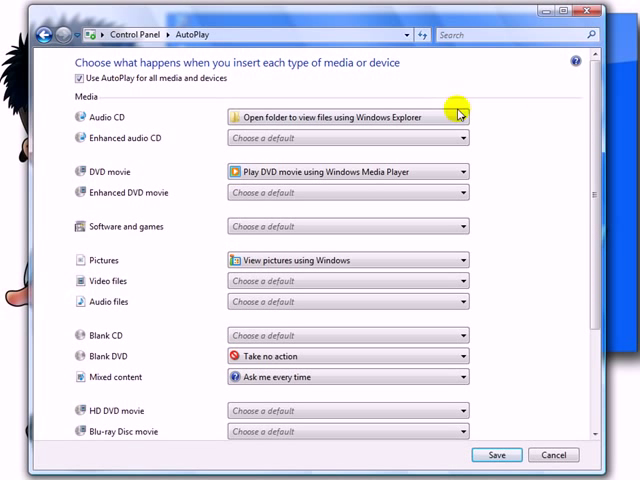
# Scroll the AutoPlay page to review the default actions for each media type.
pyautogui.scroll(-3)
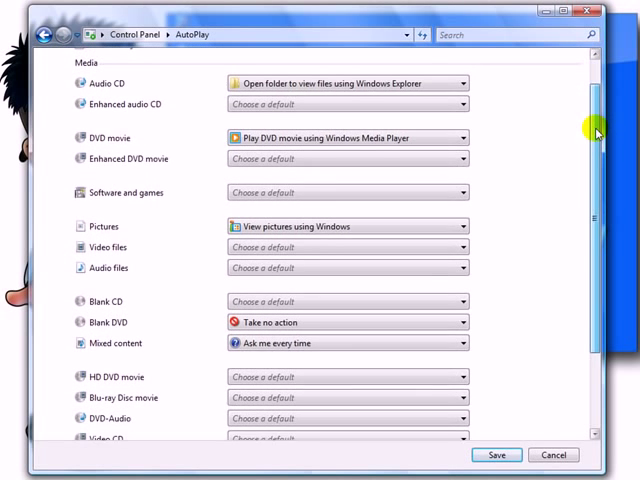
pyautogui.scroll(-3)
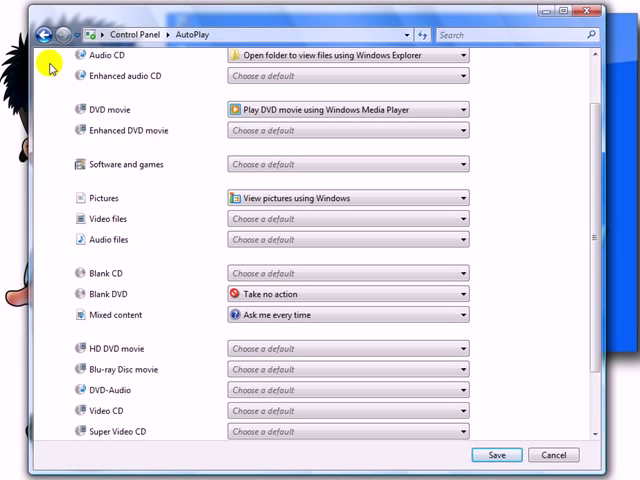
pyautogui.moveTo(204, 60)
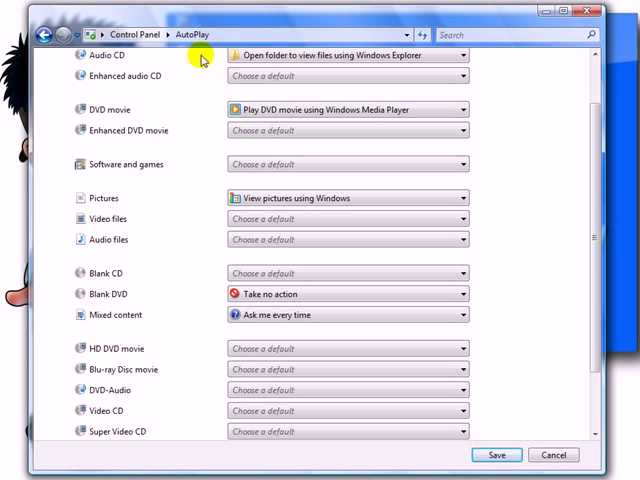
pyautogui.moveTo(124, 320)
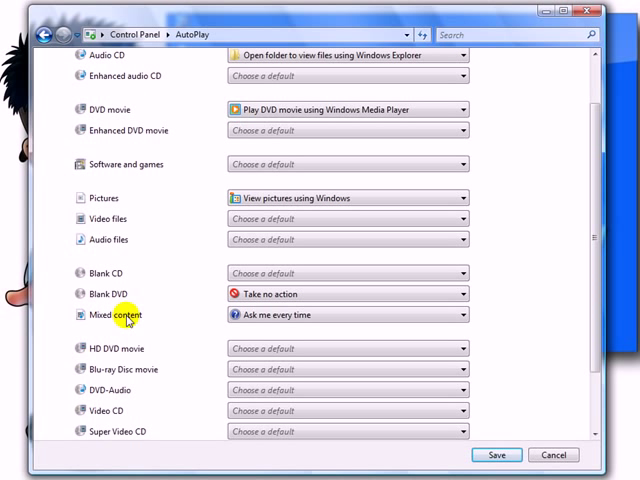
pyautogui.moveTo(456, 62)
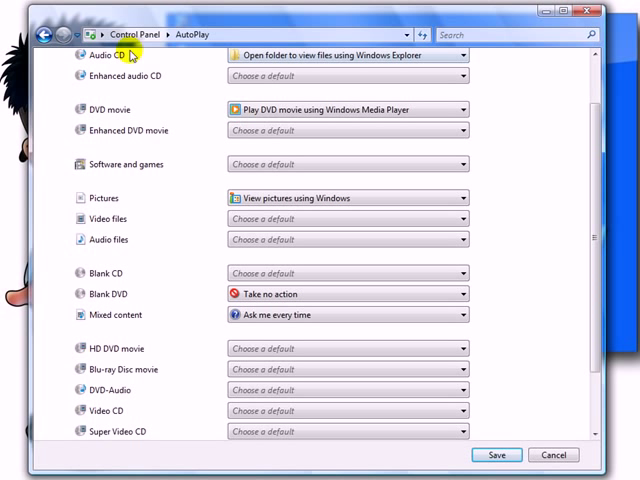
pyautogui.moveTo(456, 60)
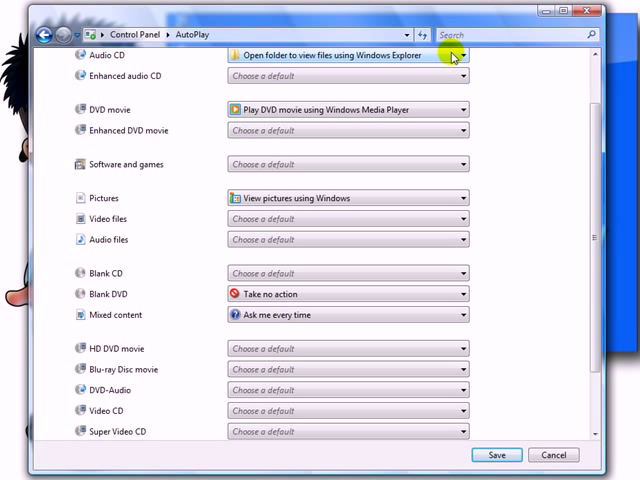
pyautogui.click(464, 56)
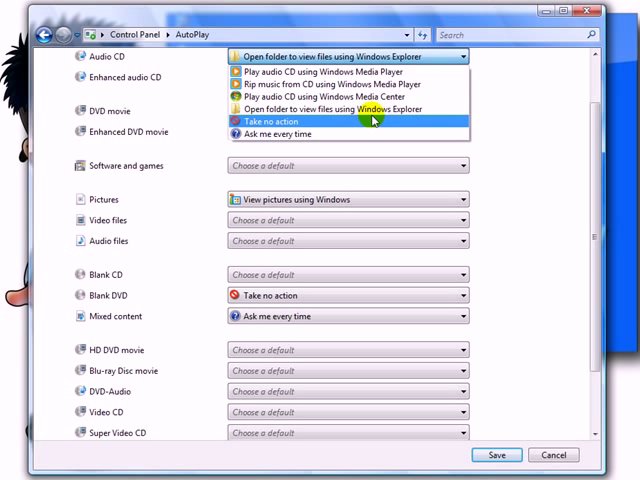
pyautogui.moveTo(356, 84)
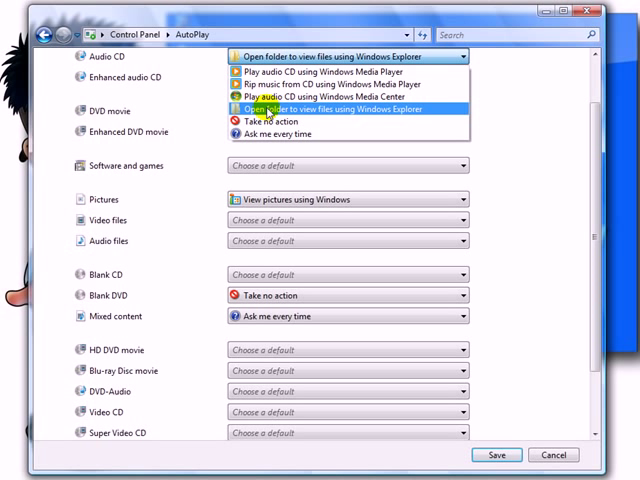
pyautogui.moveTo(340, 112)
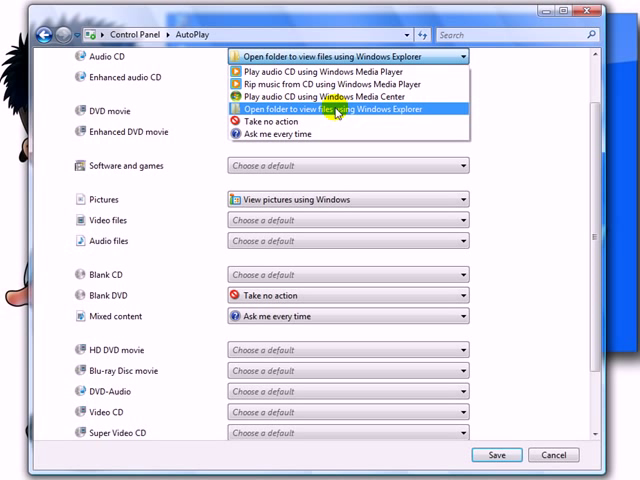
pyautogui.moveTo(280, 120)
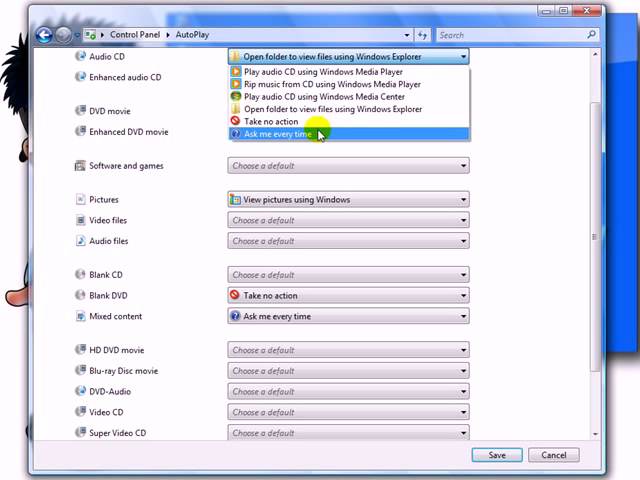
pyautogui.moveTo(310, 108)
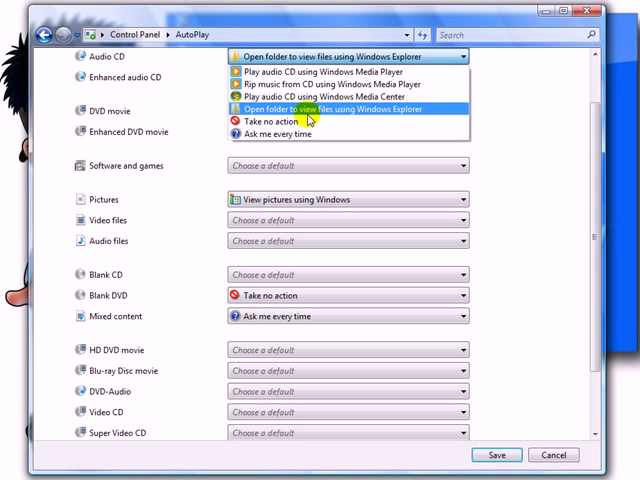
pyautogui.moveTo(312, 72)
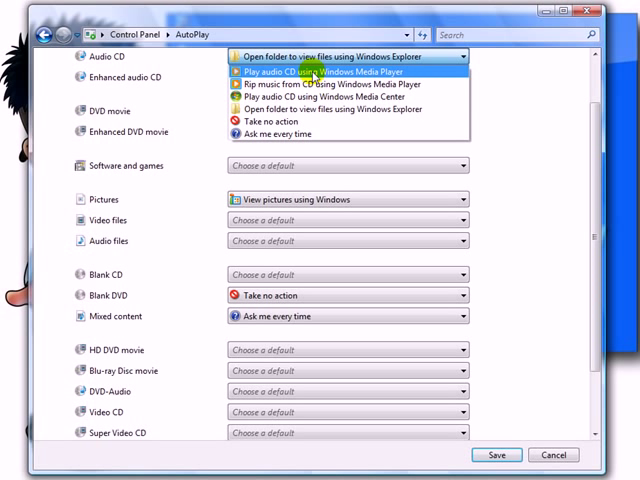
pyautogui.moveTo(178, 66)
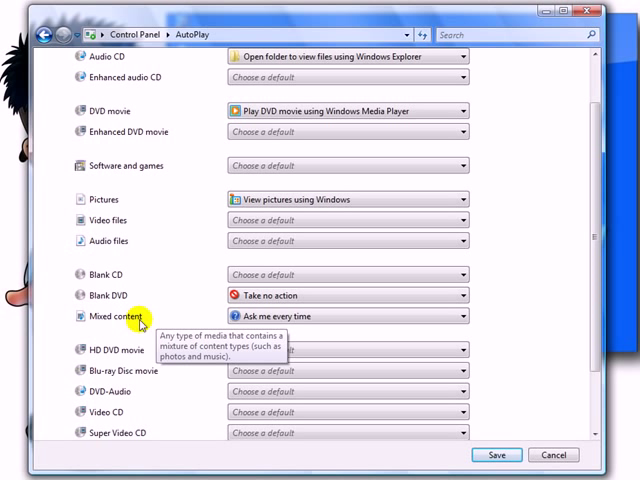
pyautogui.moveTo(186, 316)
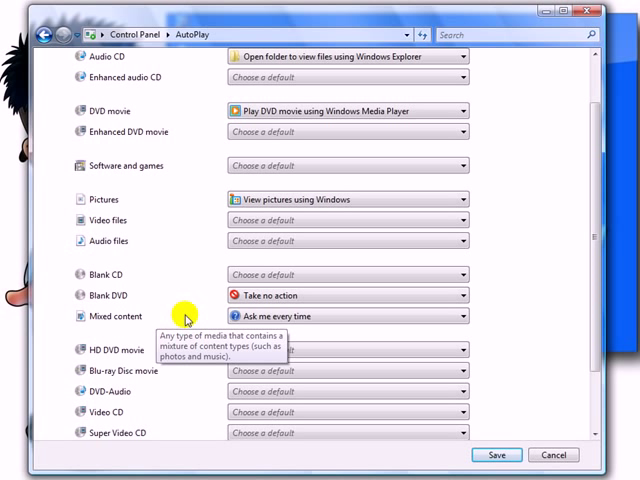
pyautogui.moveTo(192, 308)
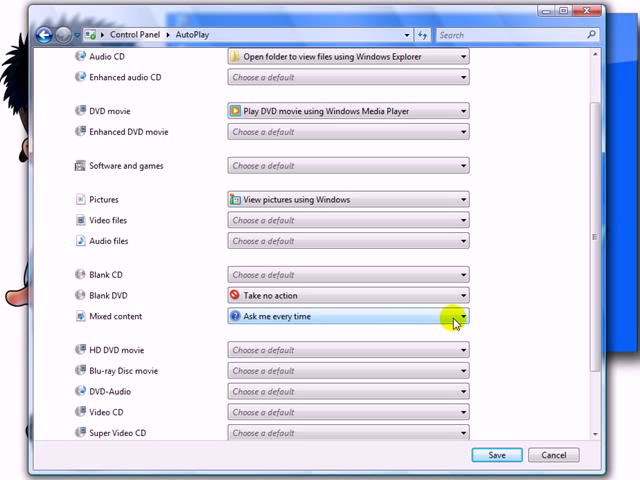
pyautogui.click(460, 316)
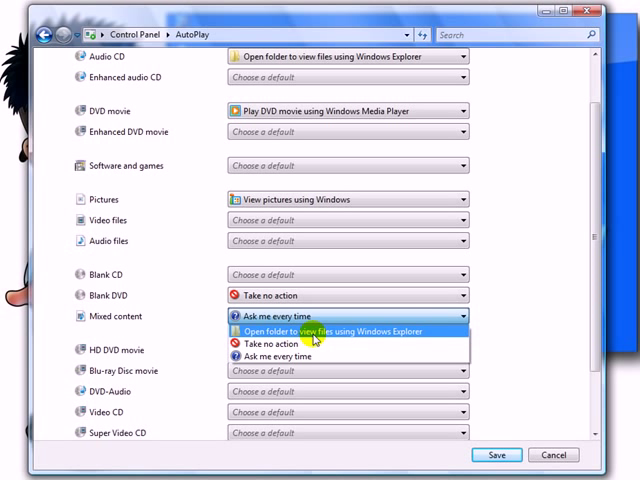
pyautogui.moveTo(270, 344)
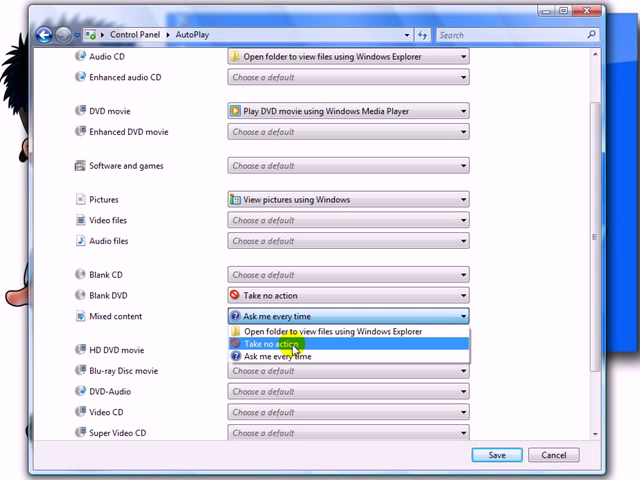
pyautogui.moveTo(270, 356)
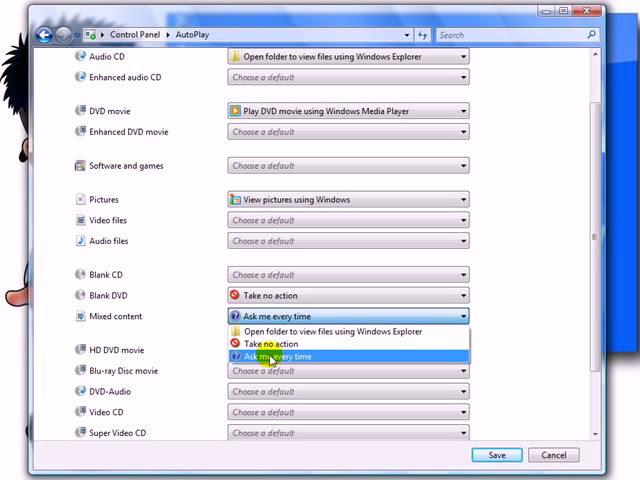
pyautogui.moveTo(276, 344)
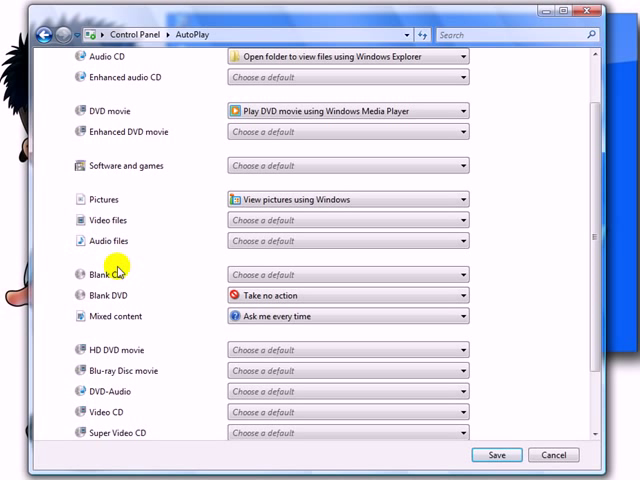
pyautogui.moveTo(172, 256)
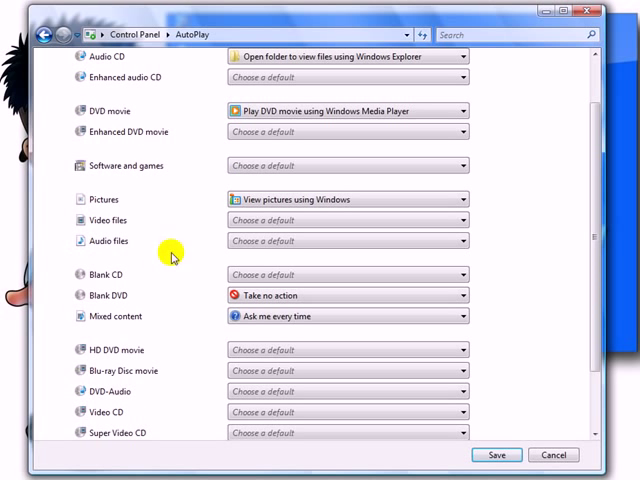
pyautogui.moveTo(598, 12)
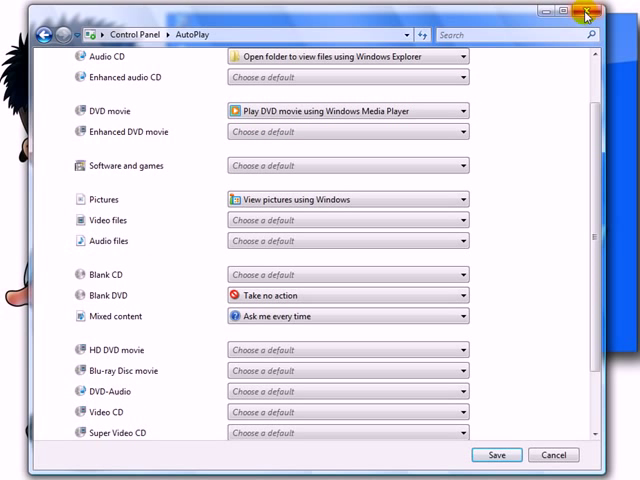
# Close the Control Panel window, leaving Mixed content at 'Ask me every time'.
pyautogui.click(586, 12)
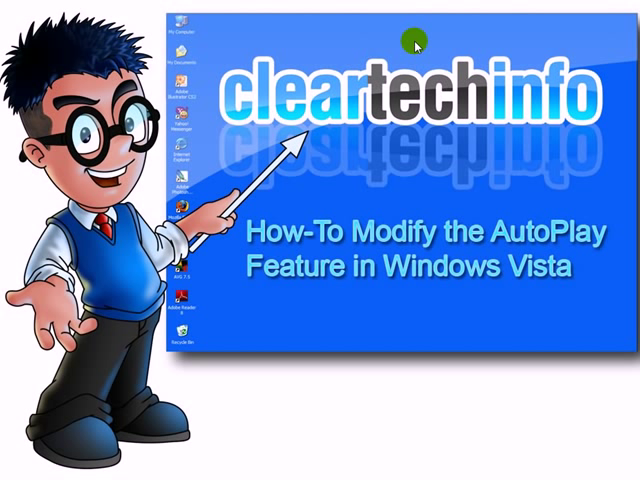